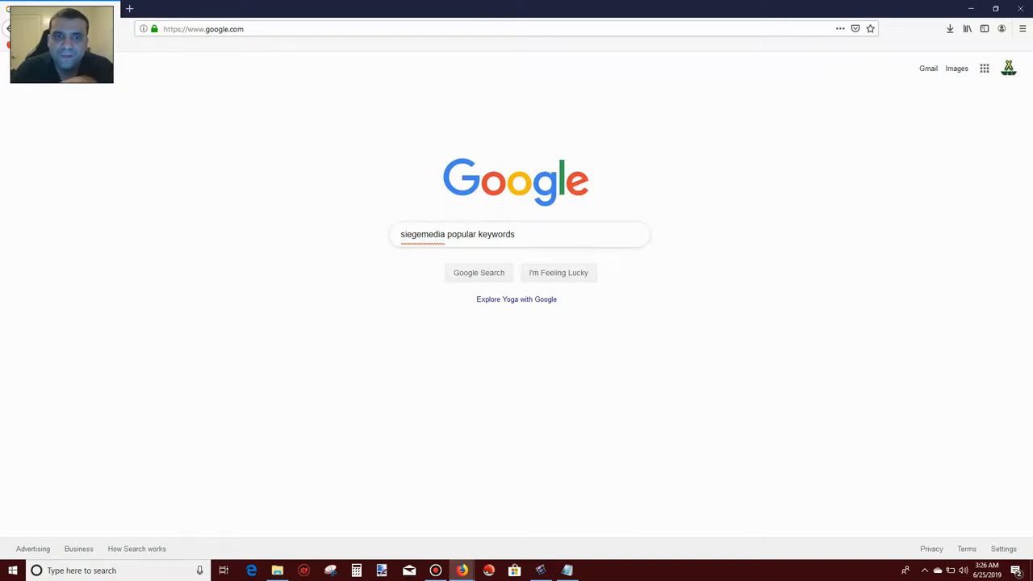
Submit the 'siegemedia popular keywords' Google search to load the results
double_click(409, 234)
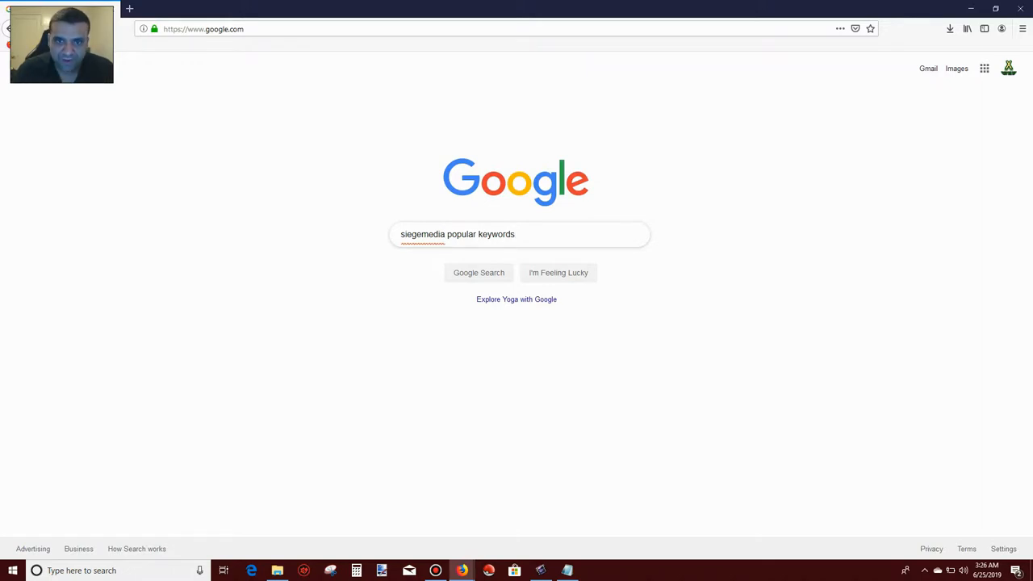
click(477, 272)
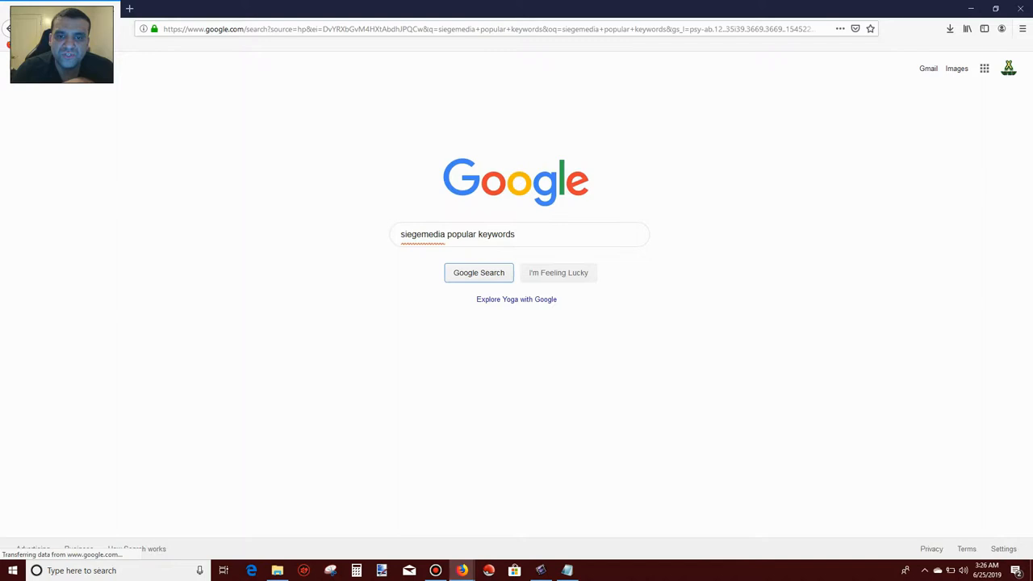
click(477, 272)
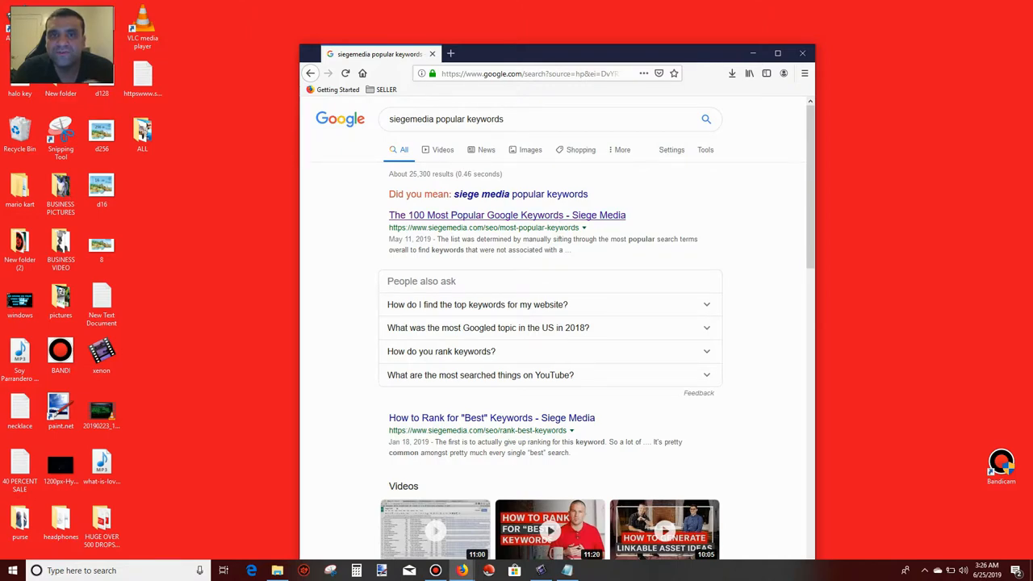
Open the Siege Media '100 Most Popular Google Keywords' result and scroll to entry 30
click(507, 214)
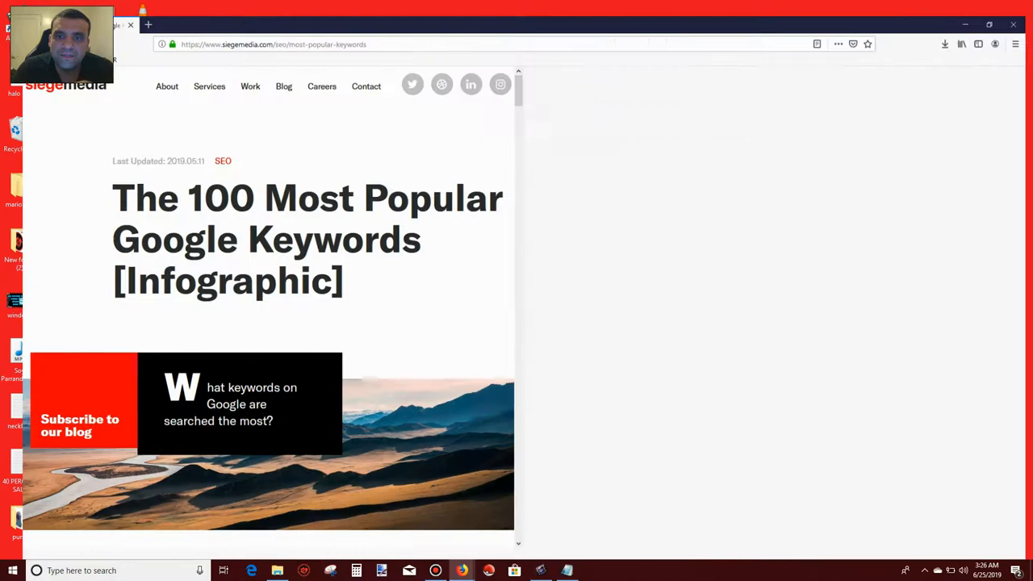
scroll(down, 3)
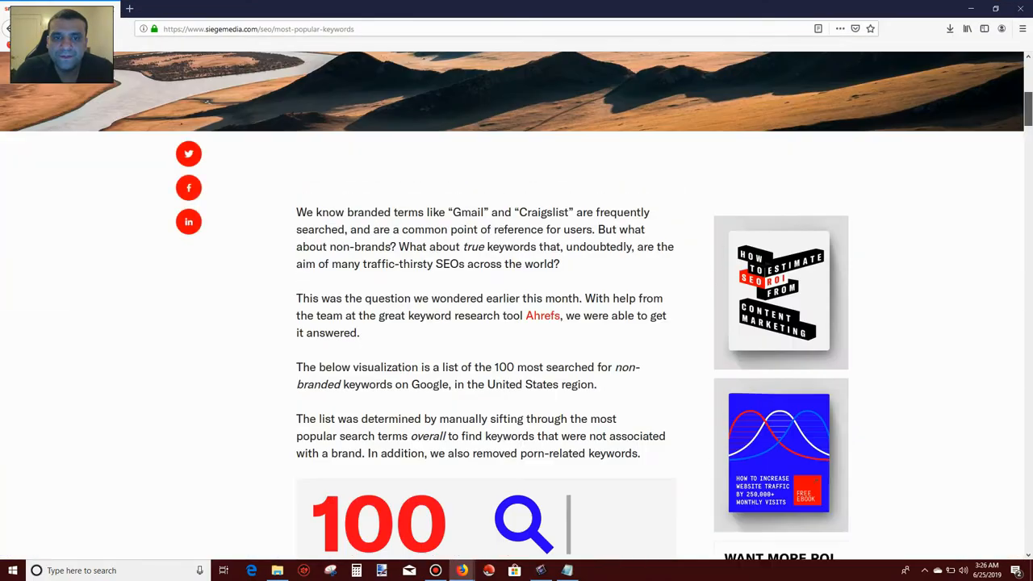
scroll(down, 3)
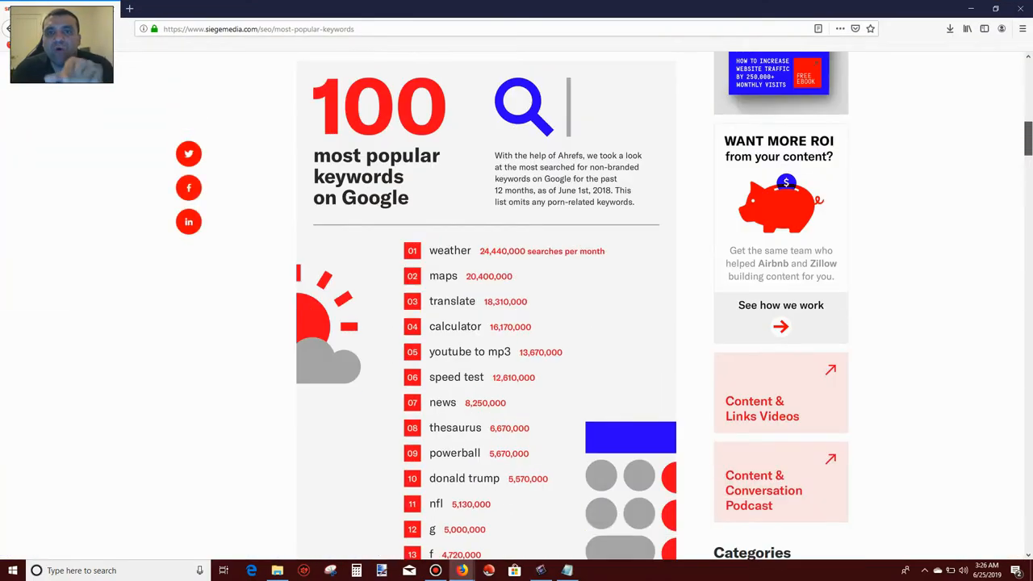
scroll(down, 3)
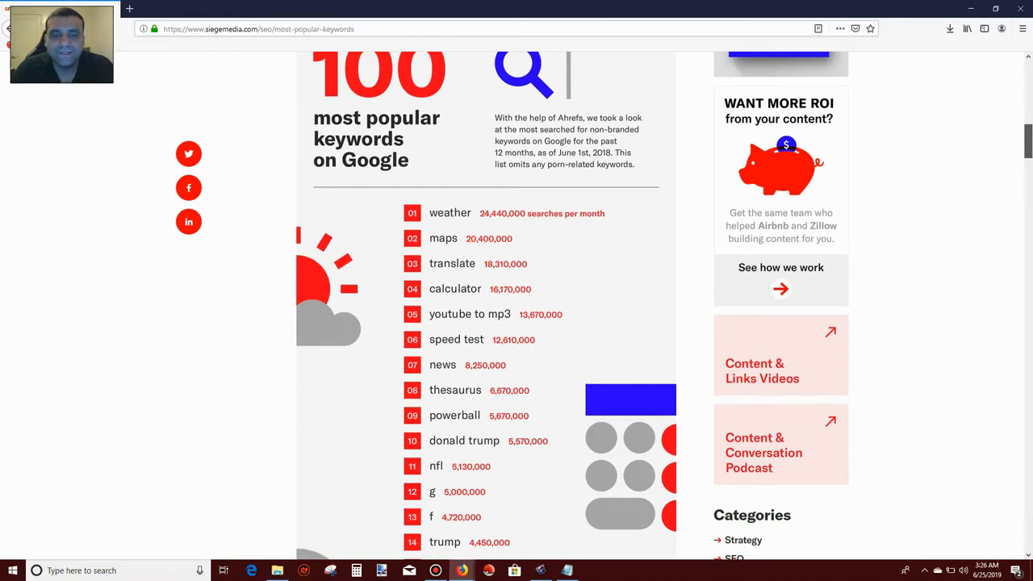
scroll(down, 3)
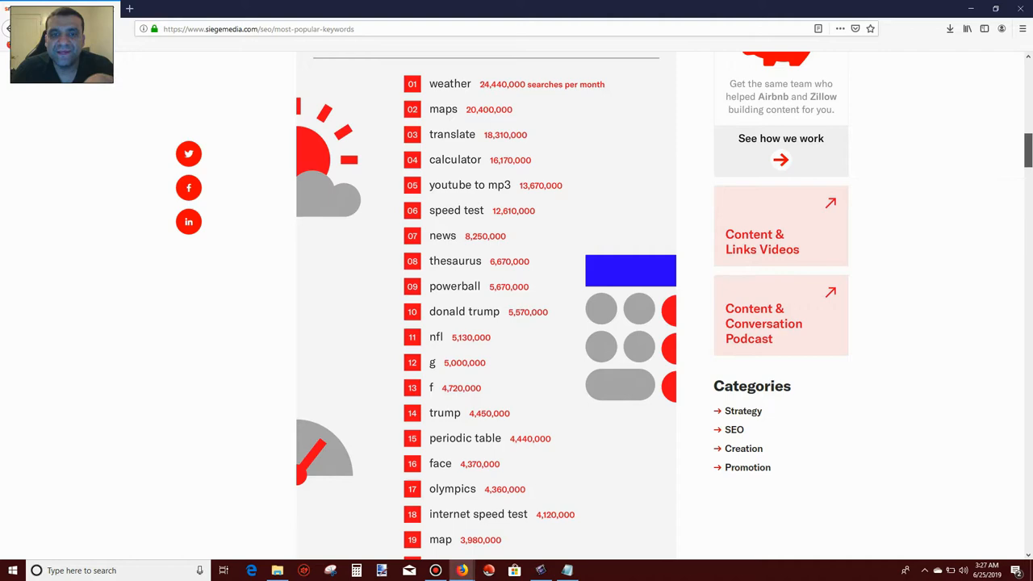
scroll(down, 3)
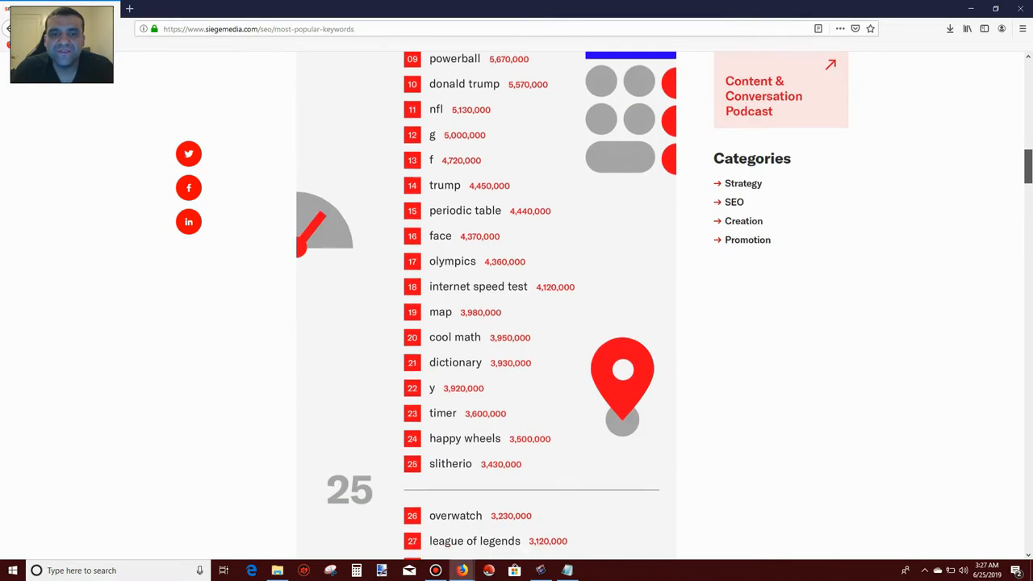
scroll(up, 3)
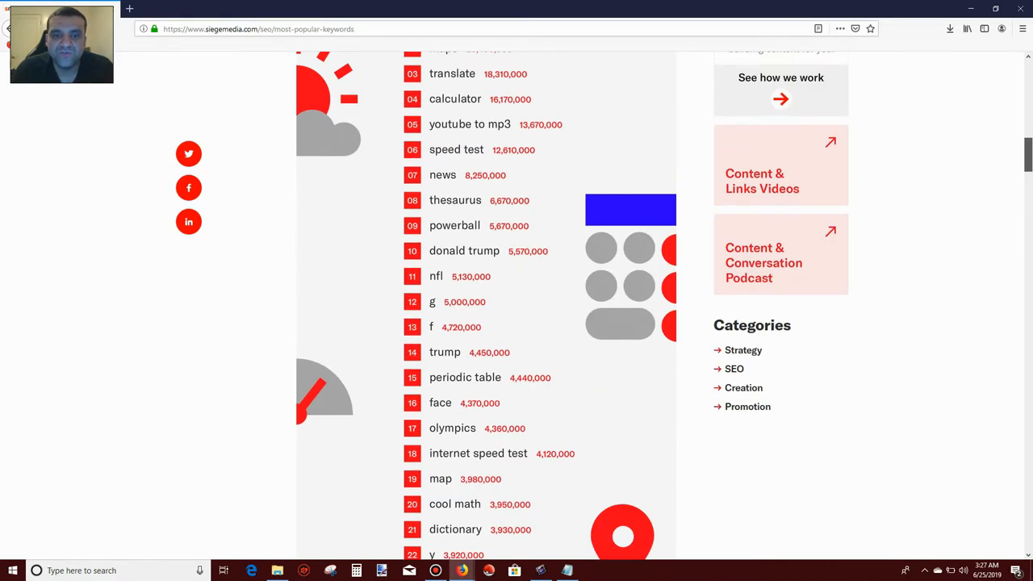
scroll(down, 3)
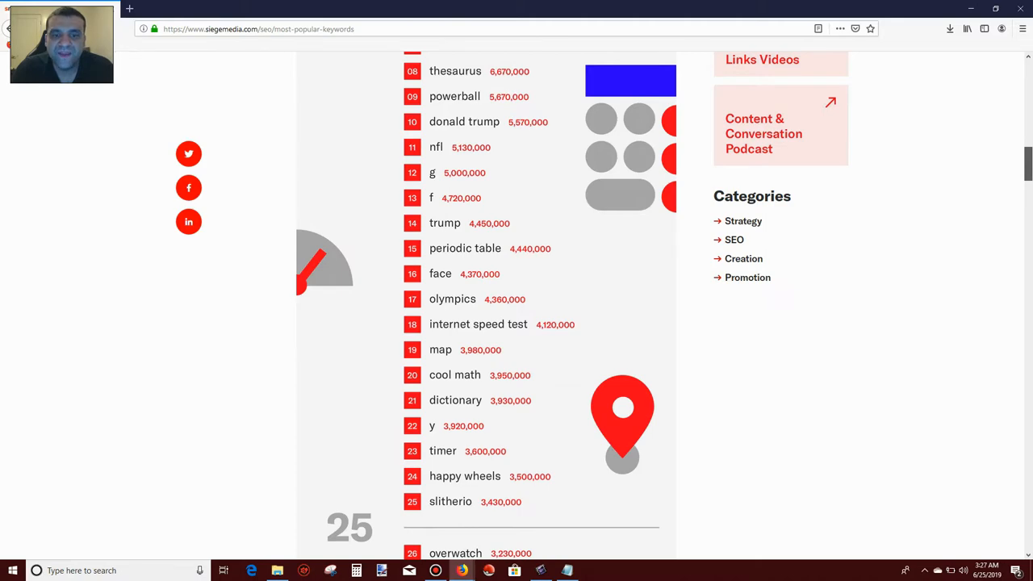
scroll(down, 3)
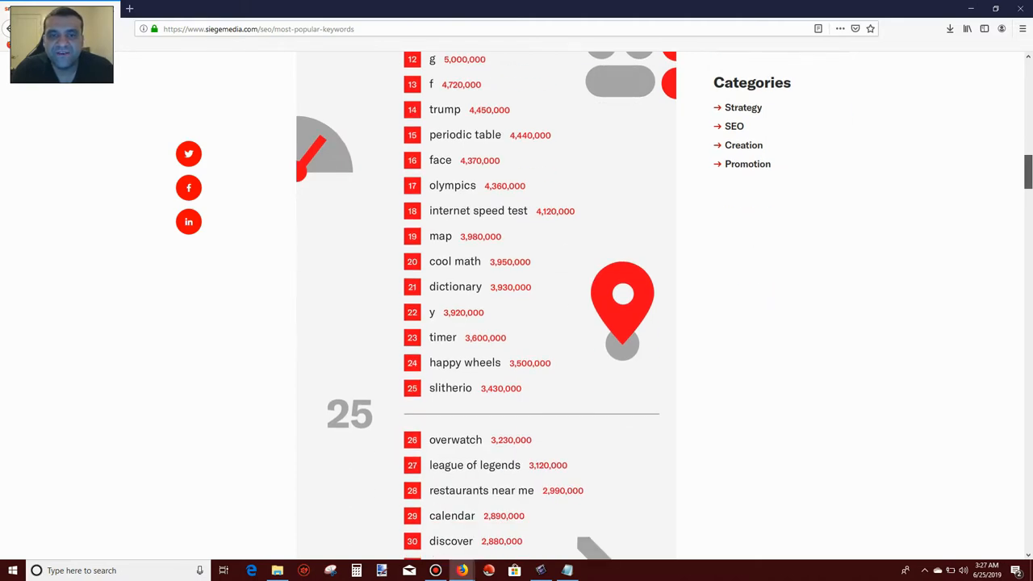
Scroll past entry 100, 'prince', to the article commentary below the list
scroll(up, 3)
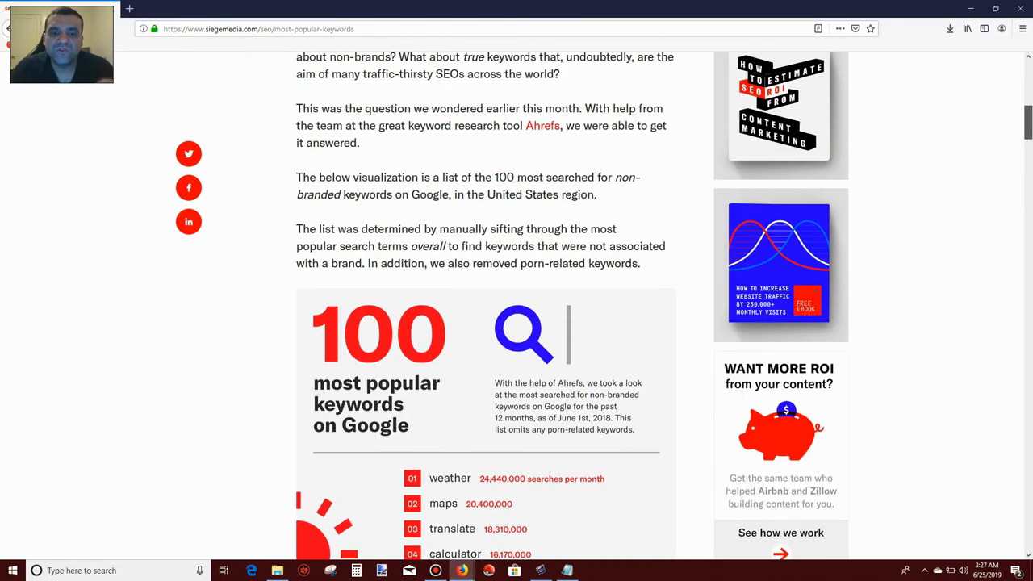
scroll(down, 3)
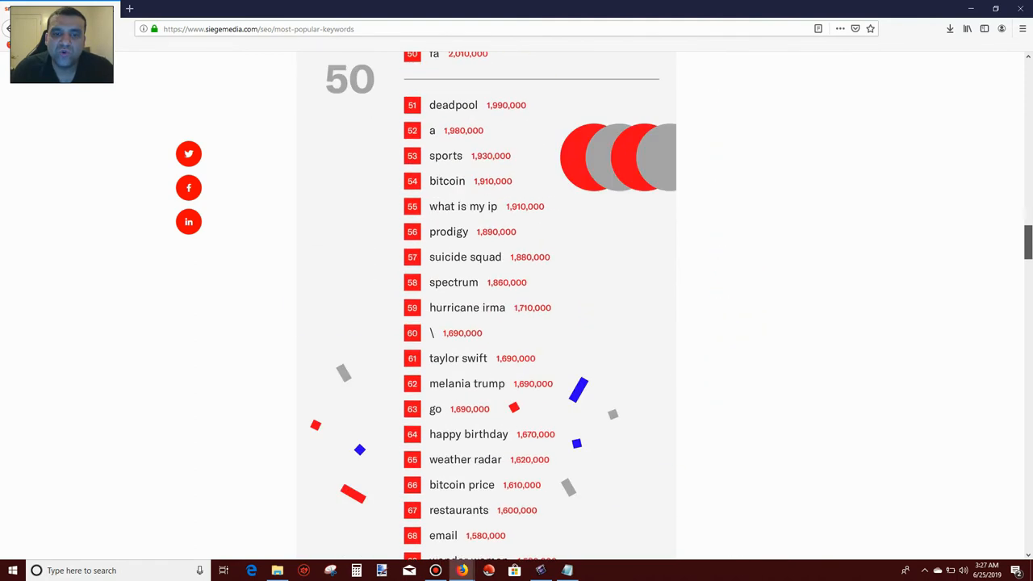
scroll(down, 3)
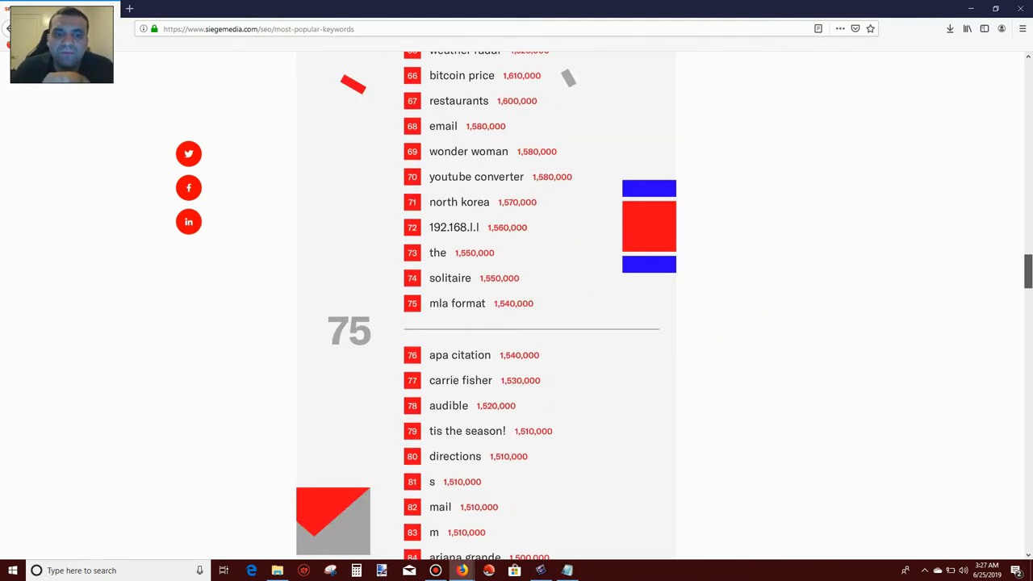
scroll(down, 3)
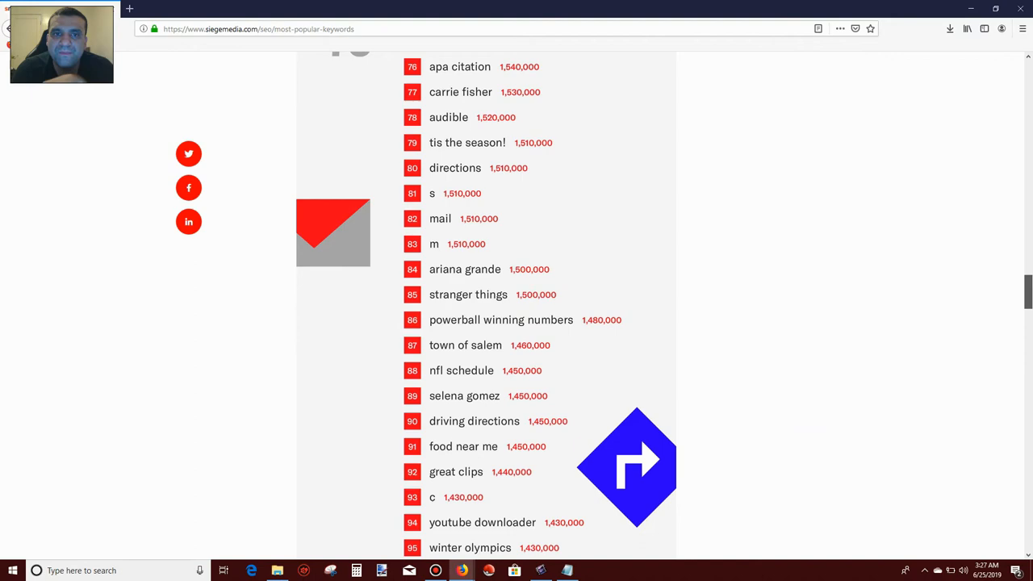
scroll(down, 3)
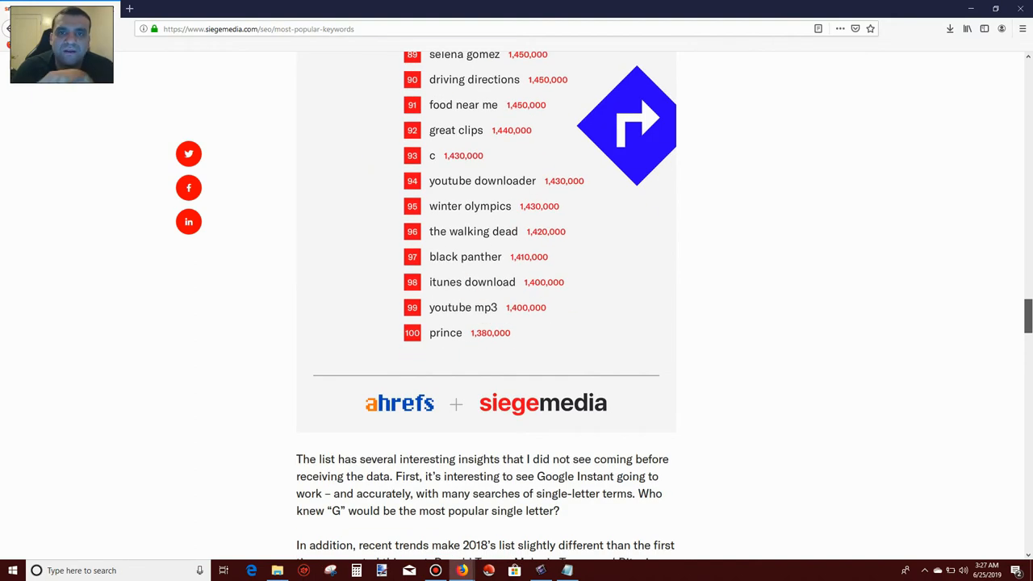
scroll(down, 3)
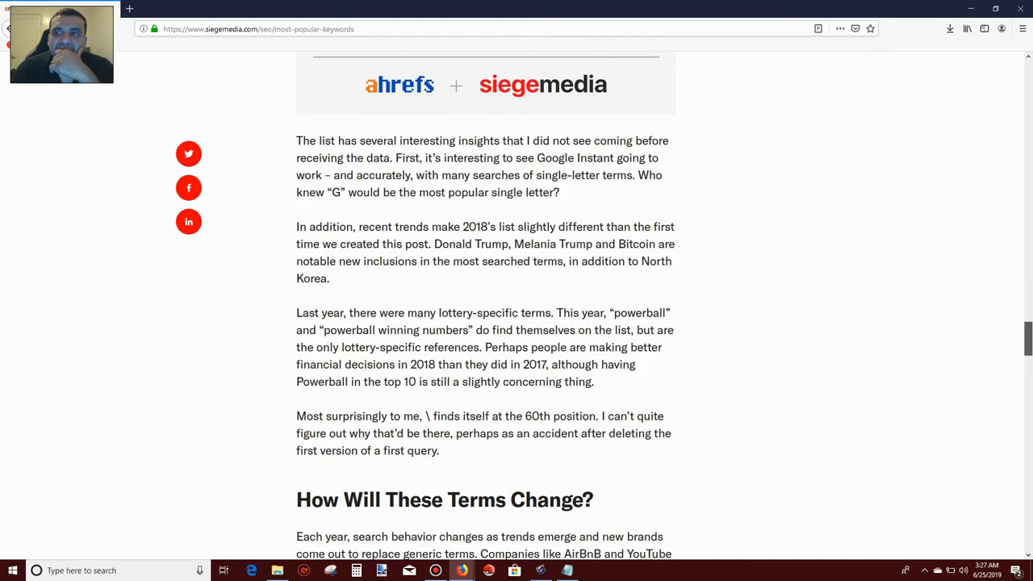